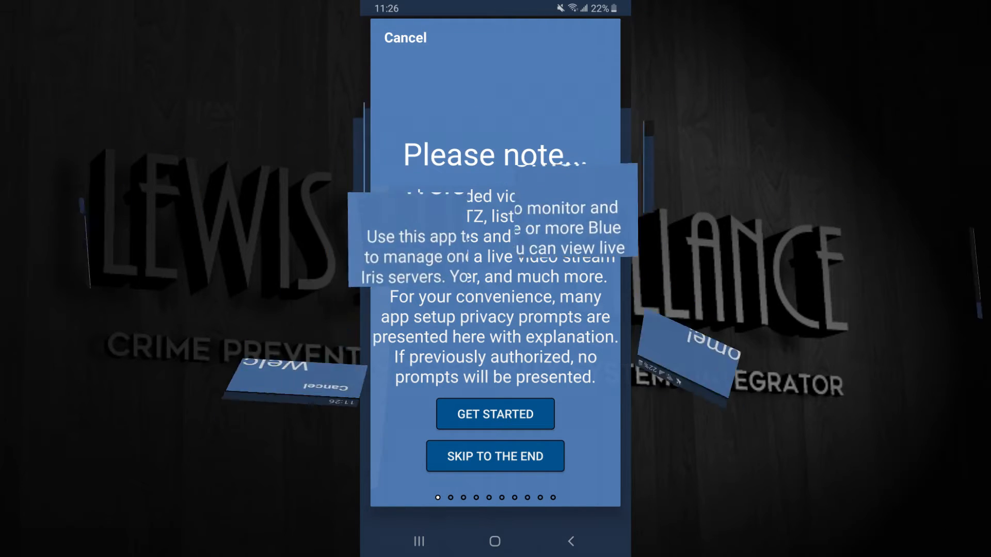
- Advance through the Get Started, PC software note, push notification and camera access pages to 'You're all set!'
click(494, 414)
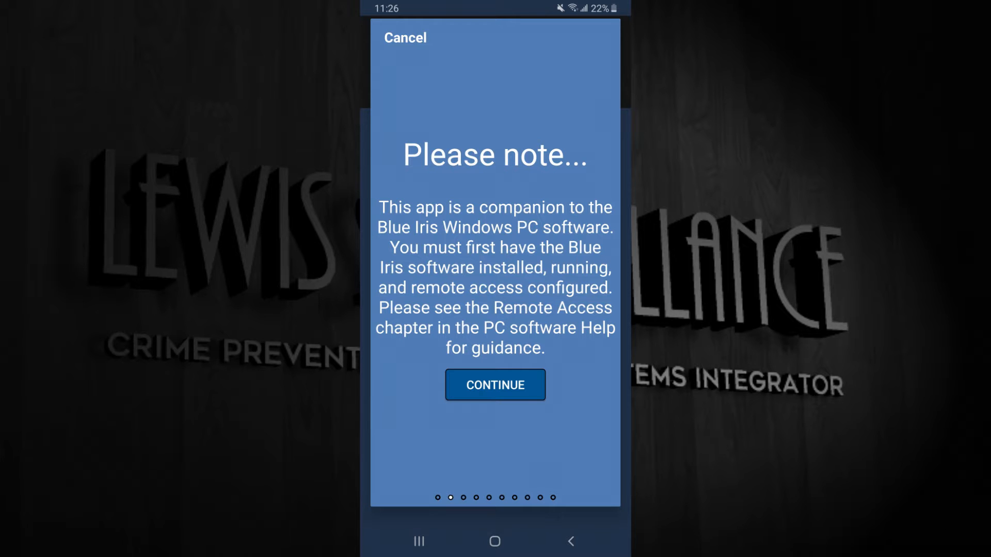
click(494, 385)
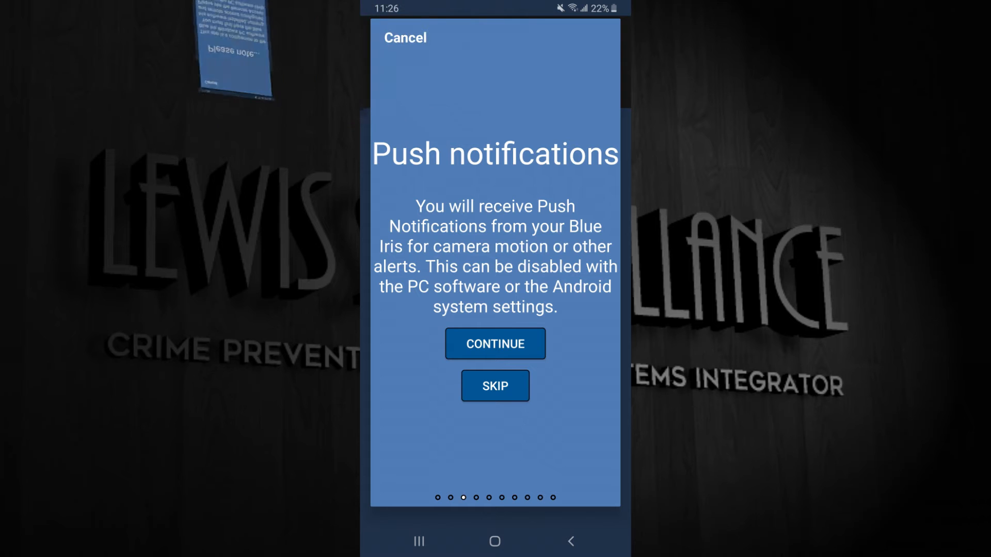
click(495, 343)
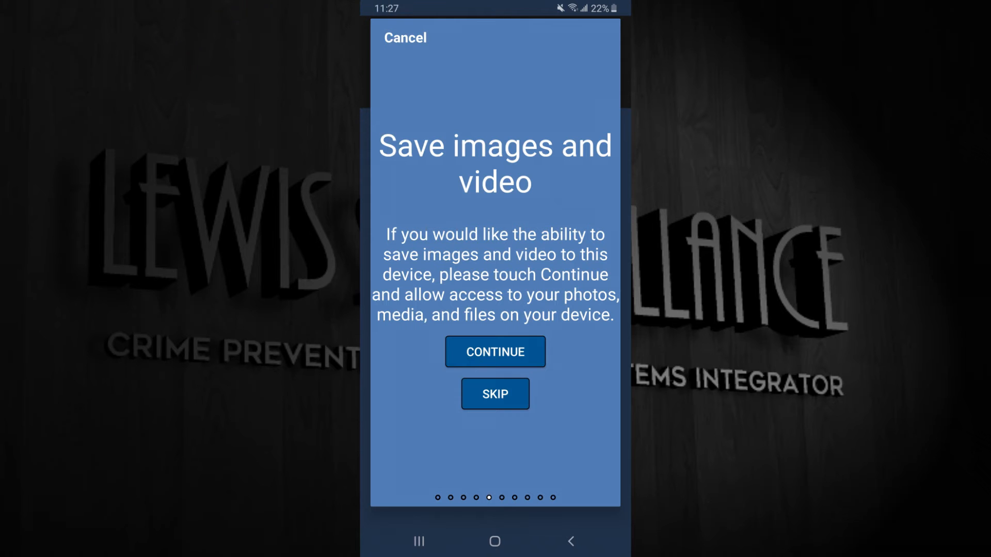
scroll(left, 3)
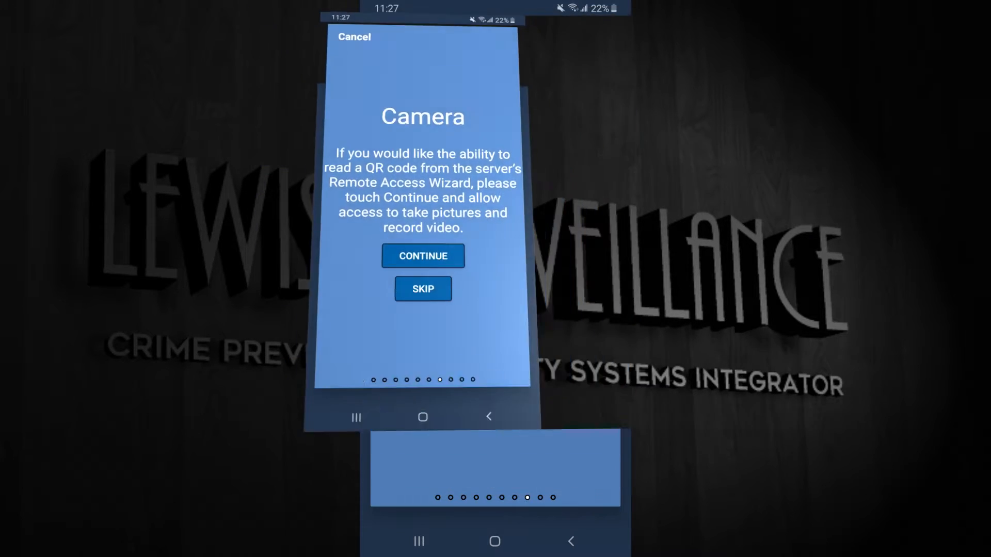
click(423, 256)
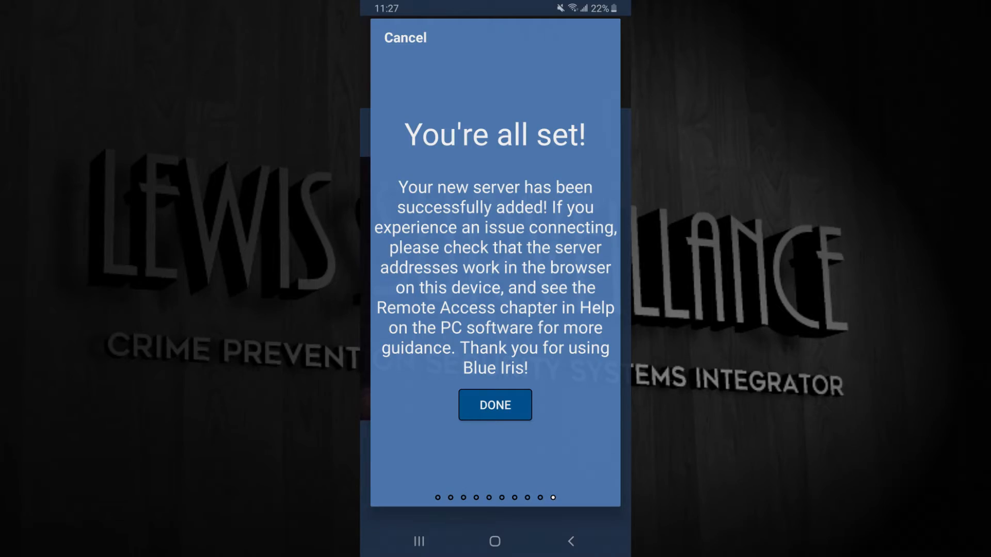
click(494, 404)
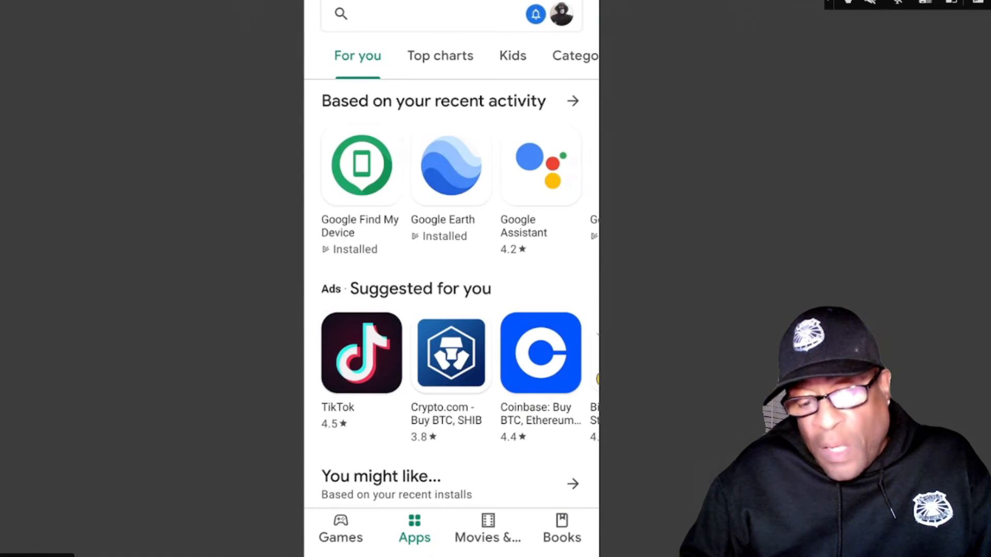
- Reuse the recent 'blue iris camera app' search and launch Blue Iris from its Play Store listing
click(443, 13)
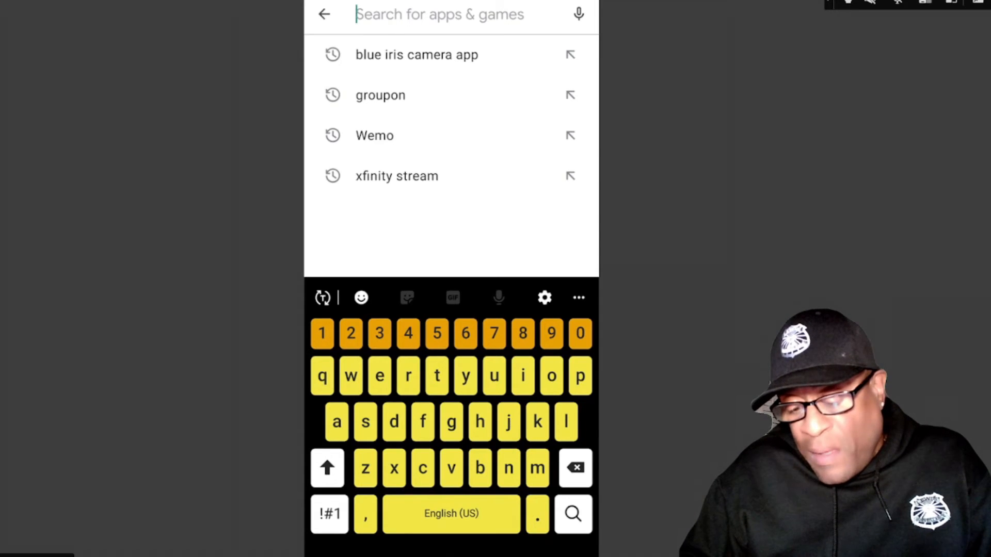
click(416, 54)
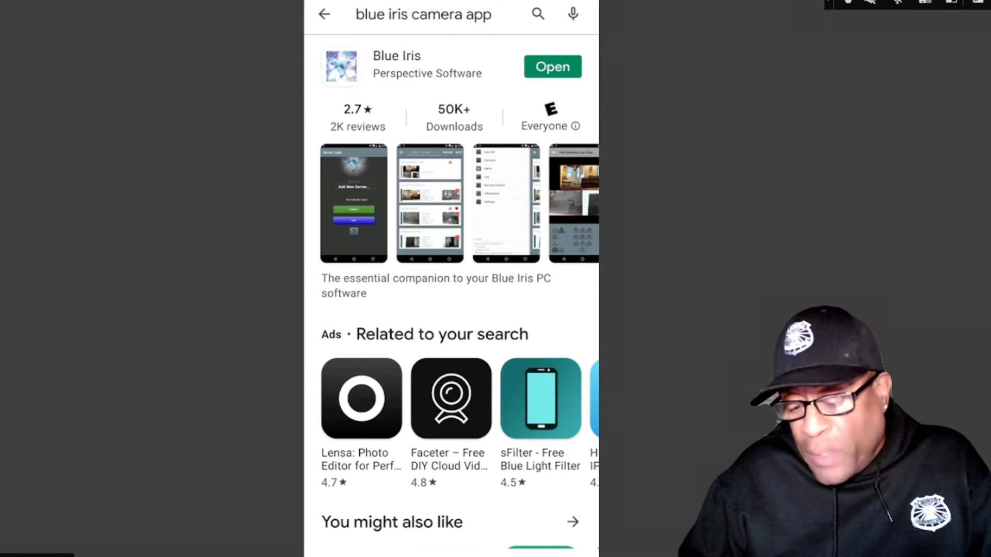
click(551, 66)
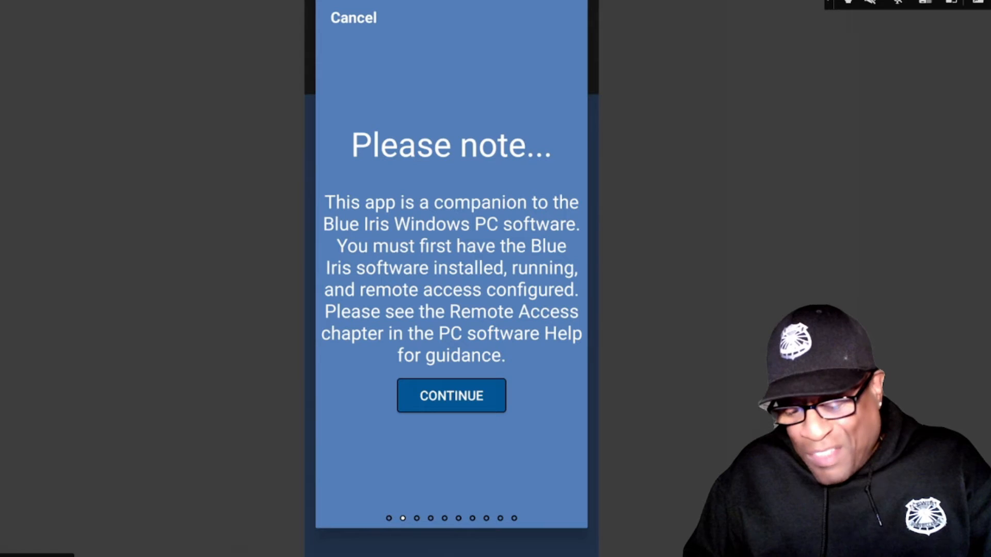
- Acknowledge the PC software requirement note to reach the Camera permission page
click(451, 395)
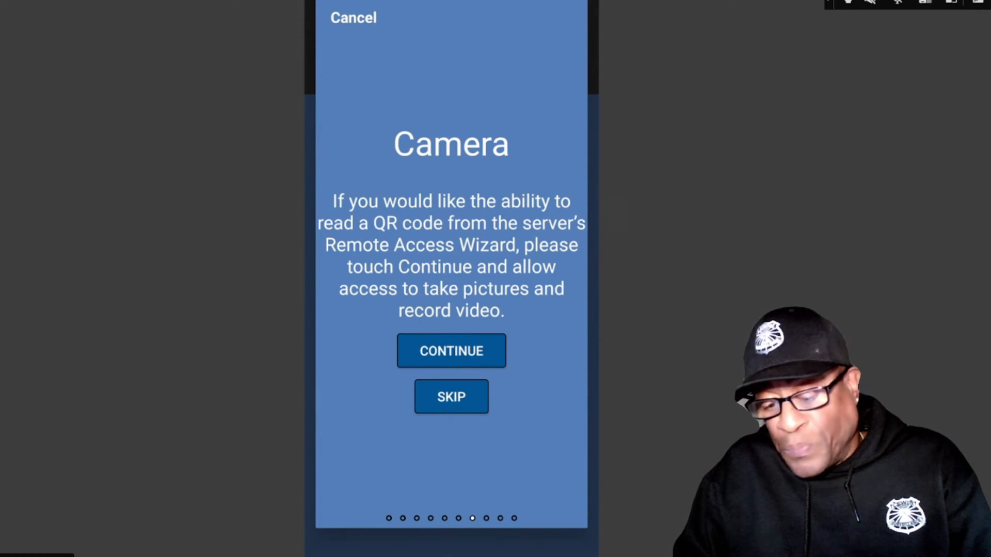
- Skip the camera permission step so the wizard reaches 'You're all set!'
click(451, 396)
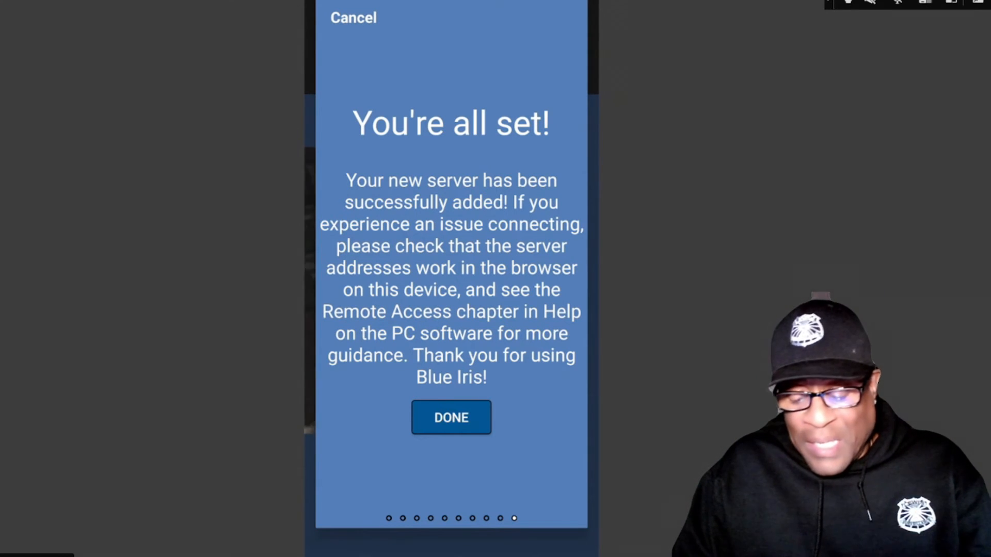
- Finish the wizard with DONE and review the empty New Server form fields
click(451, 417)
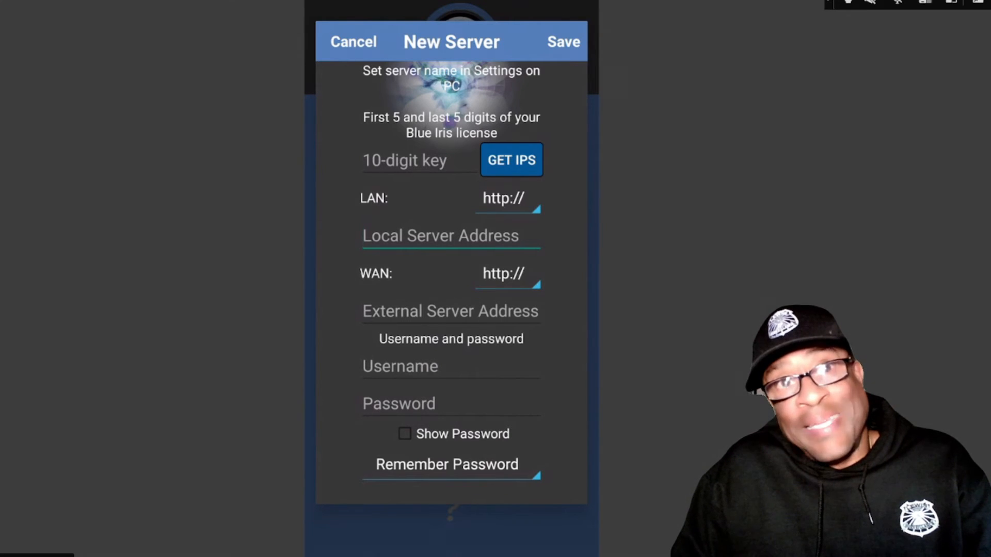
click(451, 235)
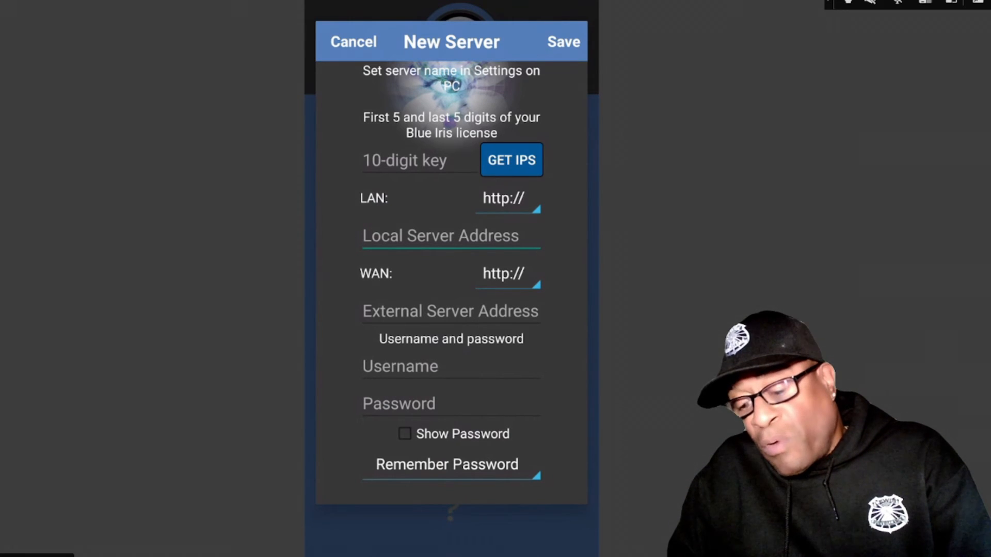
click(443, 236)
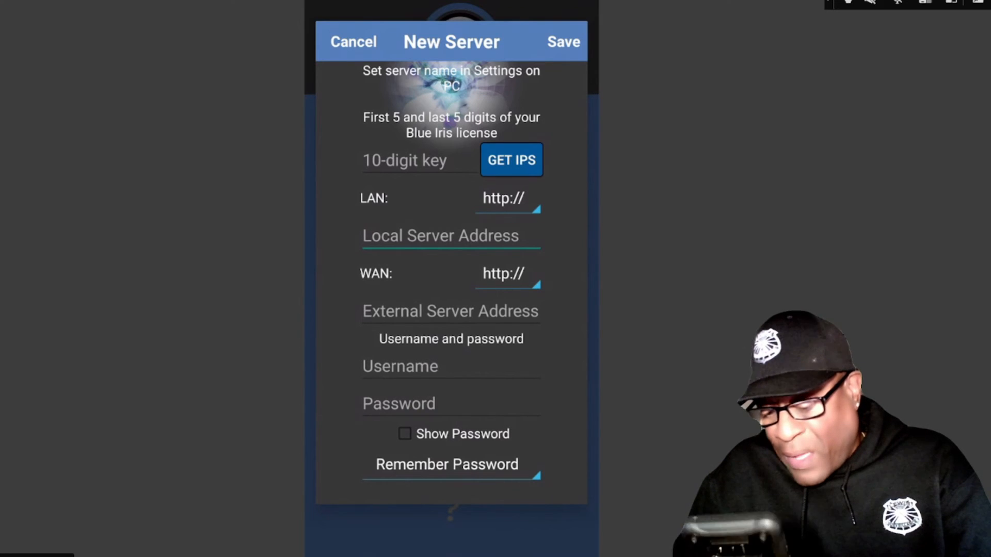
- Cancel the New Server form, returning to the GVL Cams, HOME CAMS and King Alberts BBQ server list
click(353, 41)
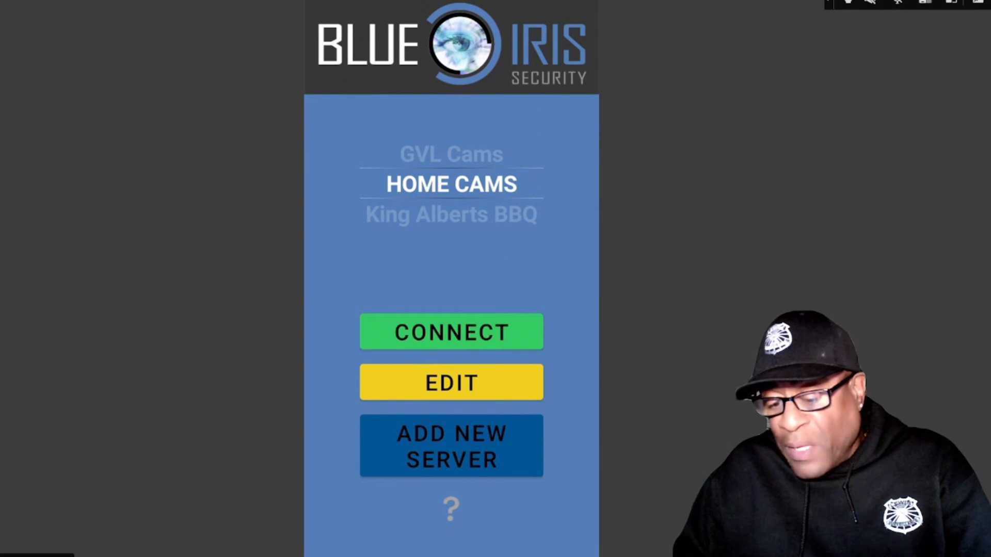
click(451, 332)
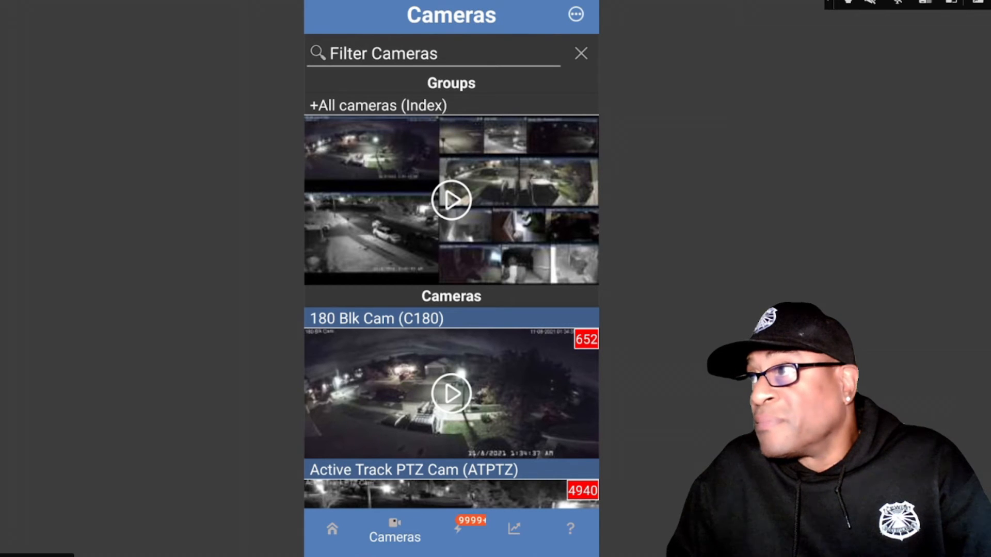
scroll(down, 3)
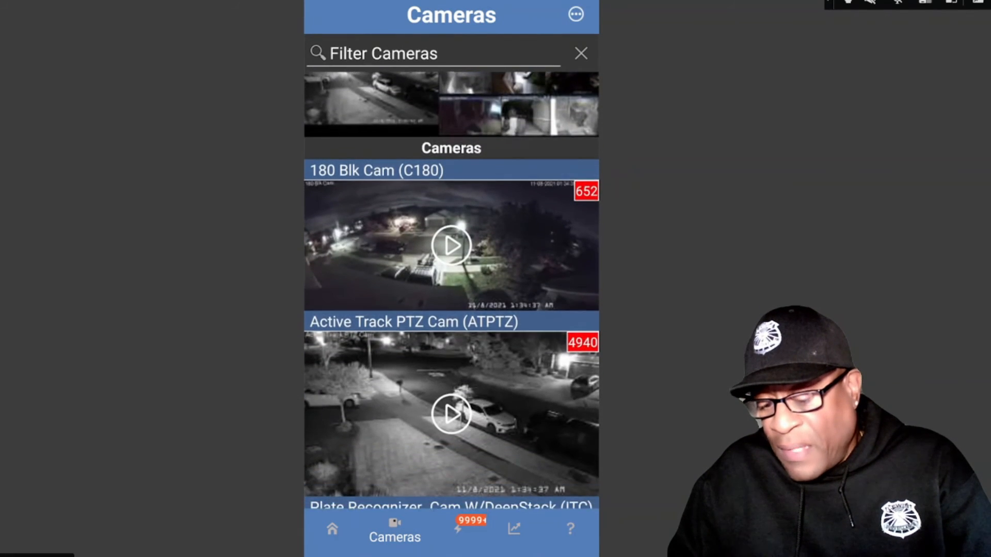
scroll(down, 3)
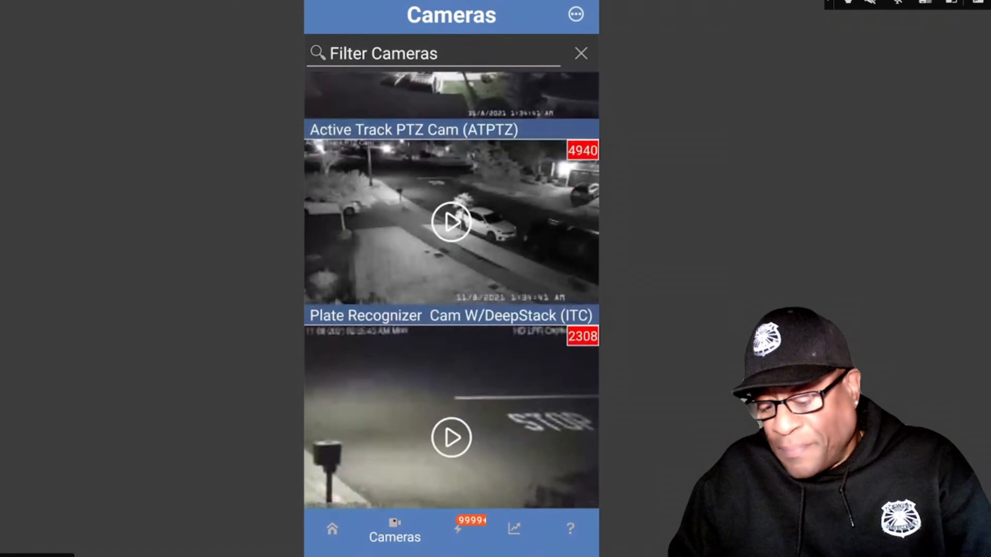
scroll(down, 3)
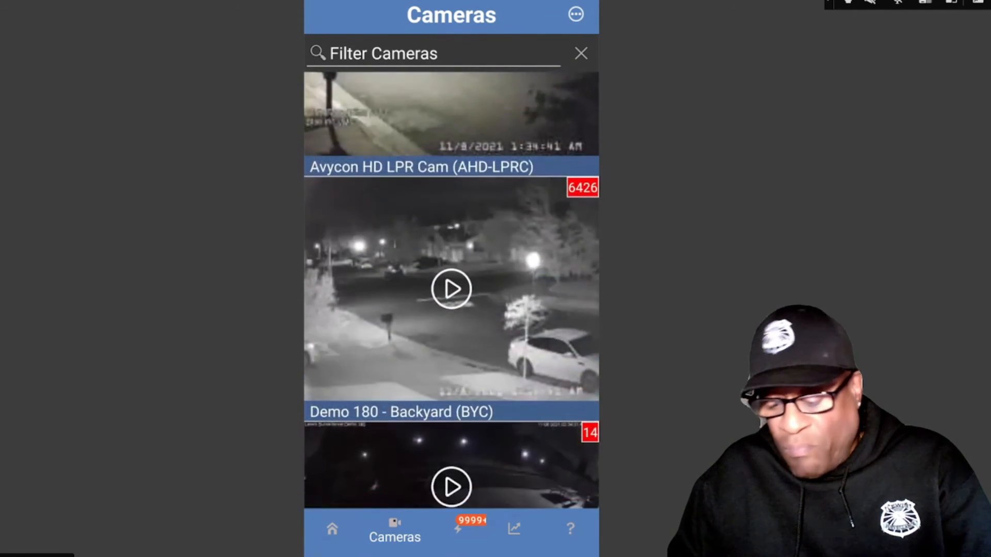
scroll(down, 3)
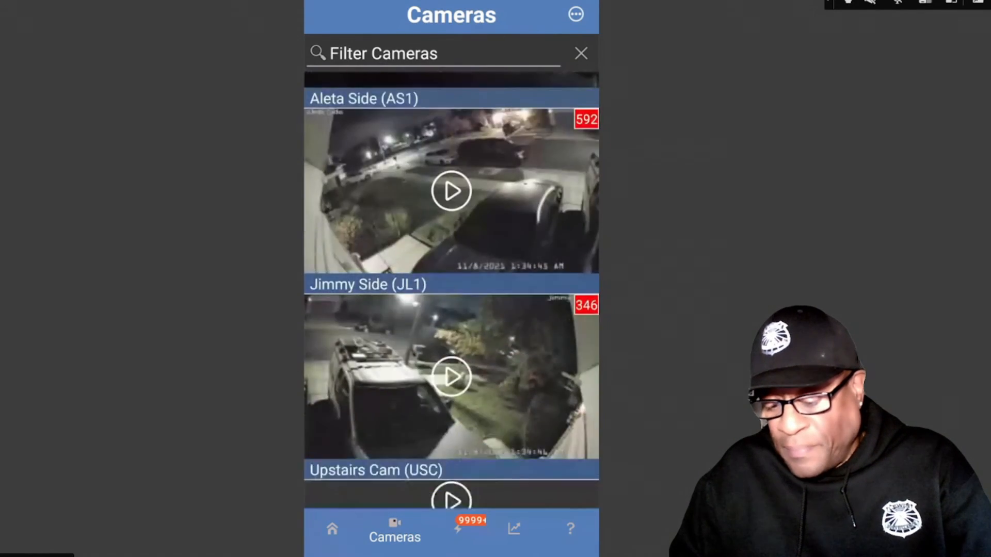
scroll(down, 3)
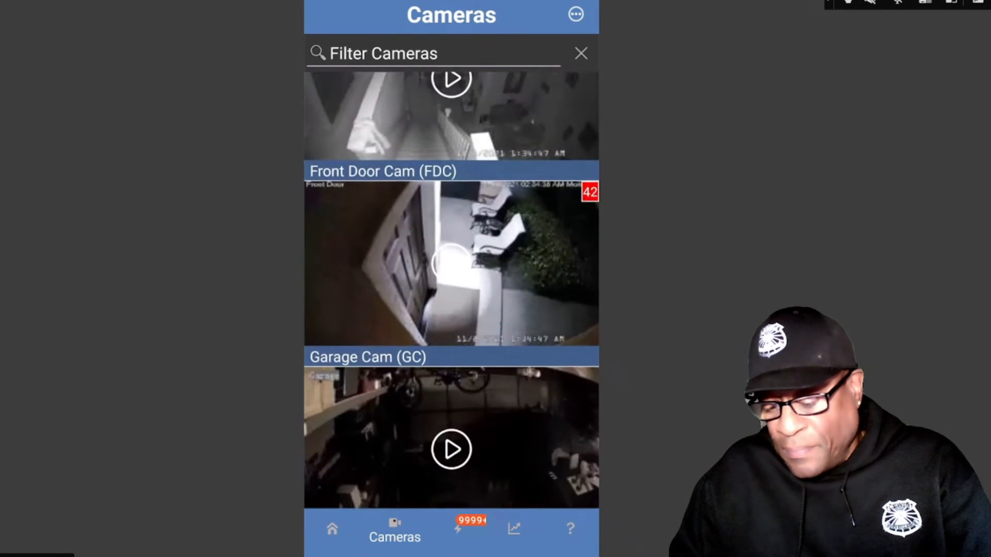
scroll(down, 3)
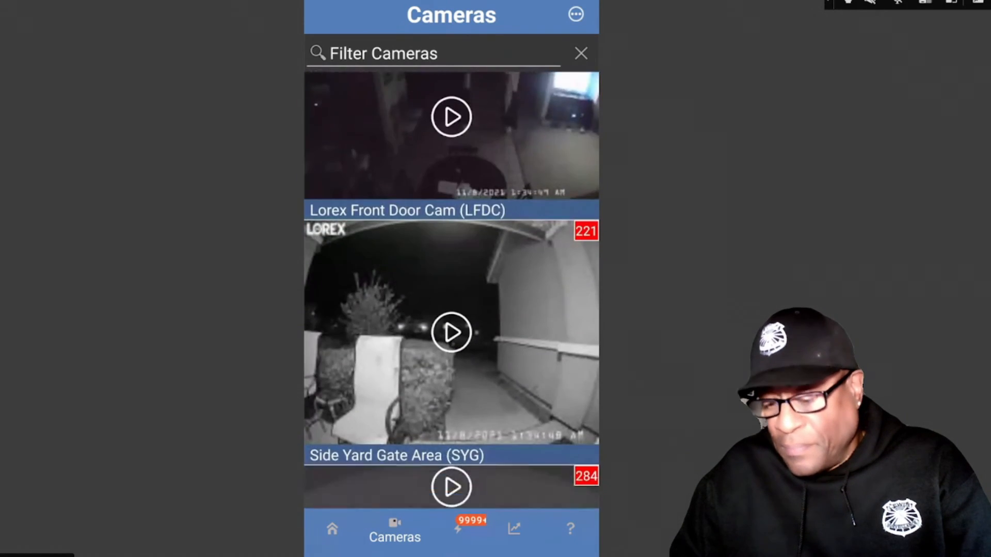
scroll(down, 3)
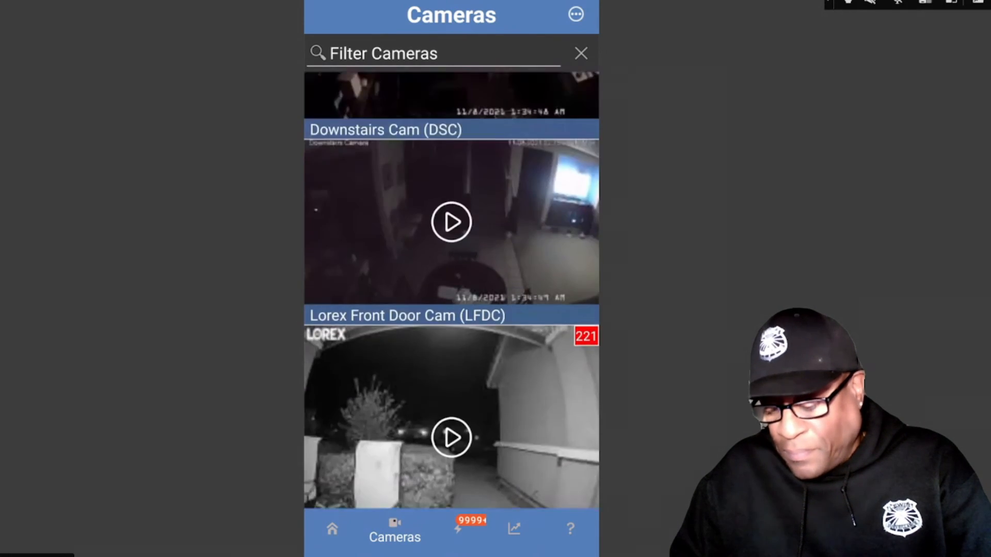
scroll(down, 3)
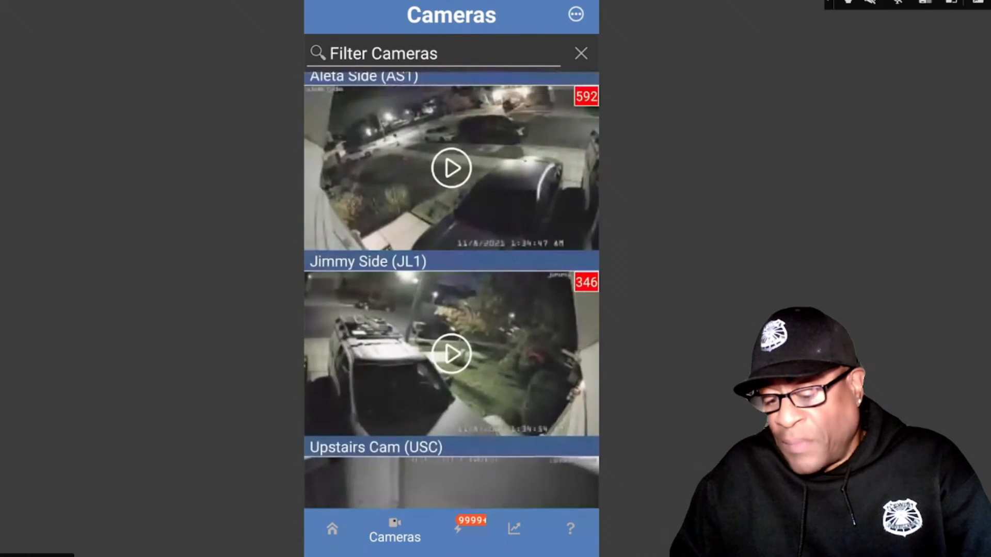
scroll(down, 3)
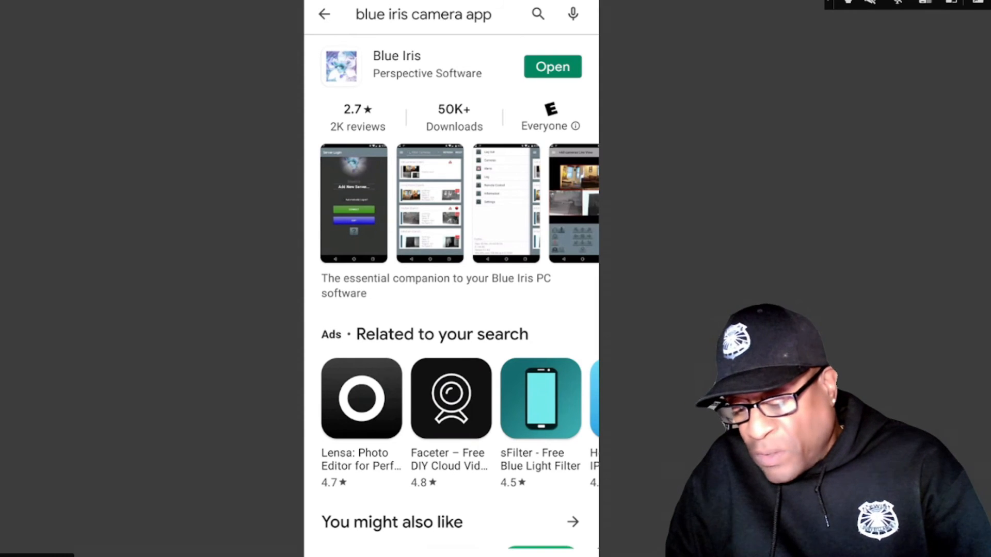
- Launch Blue Iris from the store listing and connect to the LS GVL Site server
click(551, 66)
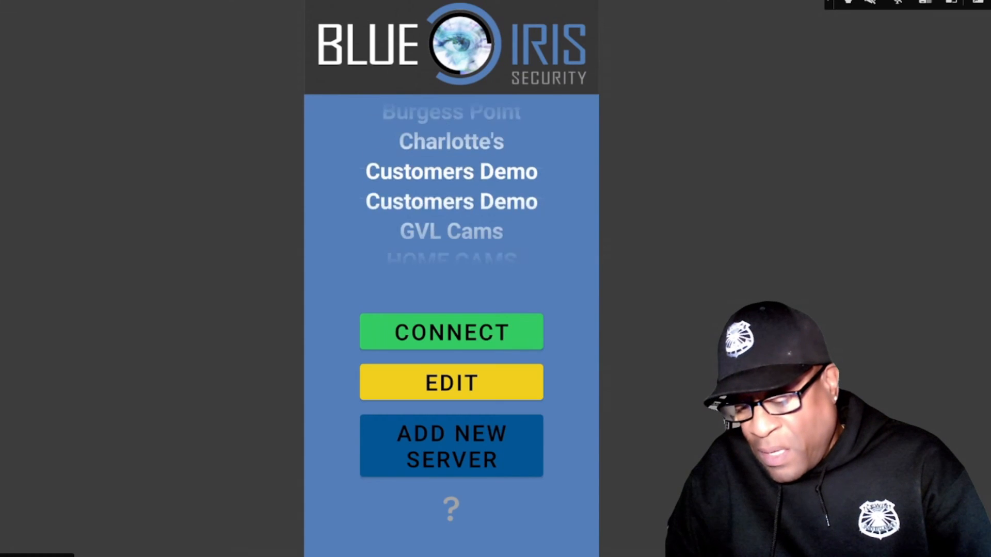
scroll(down, 3)
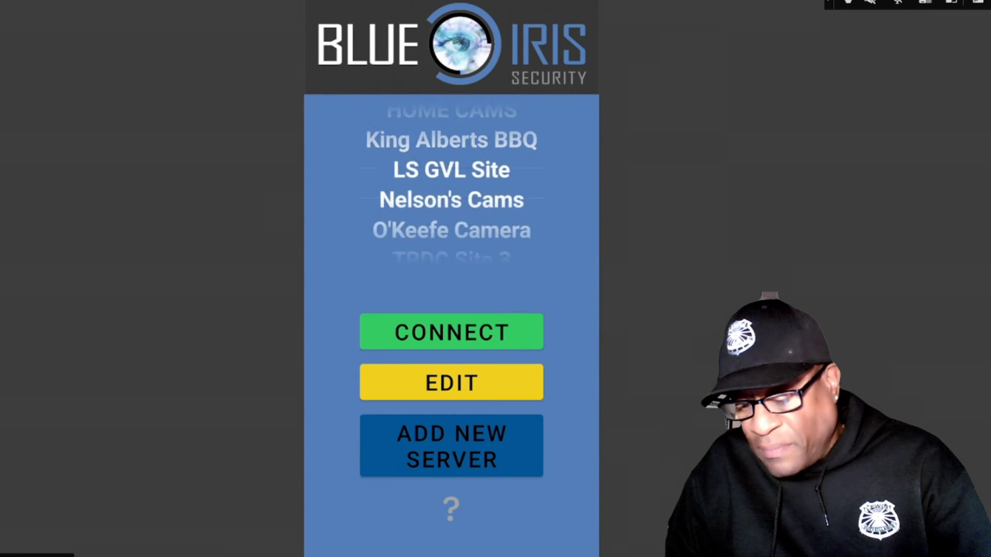
scroll(down, 3)
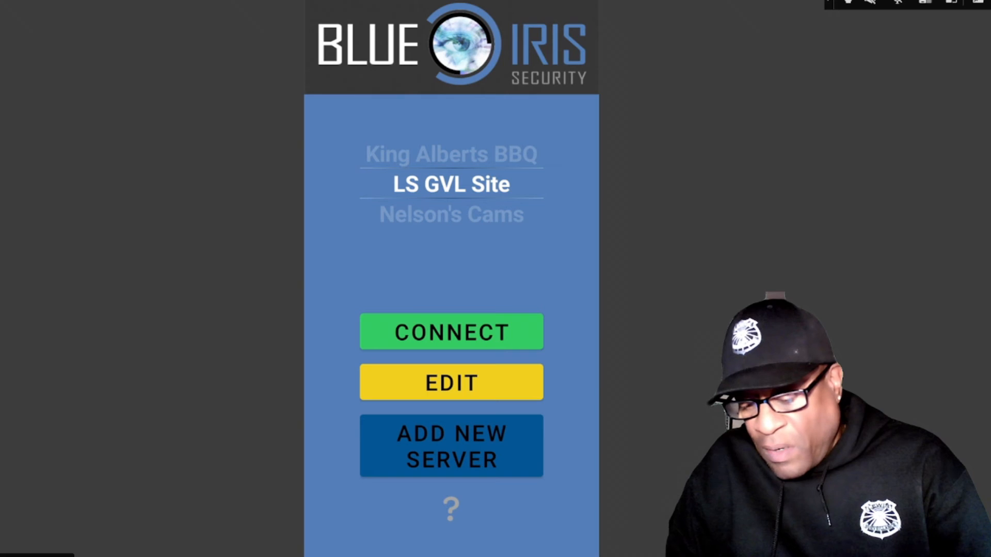
click(451, 331)
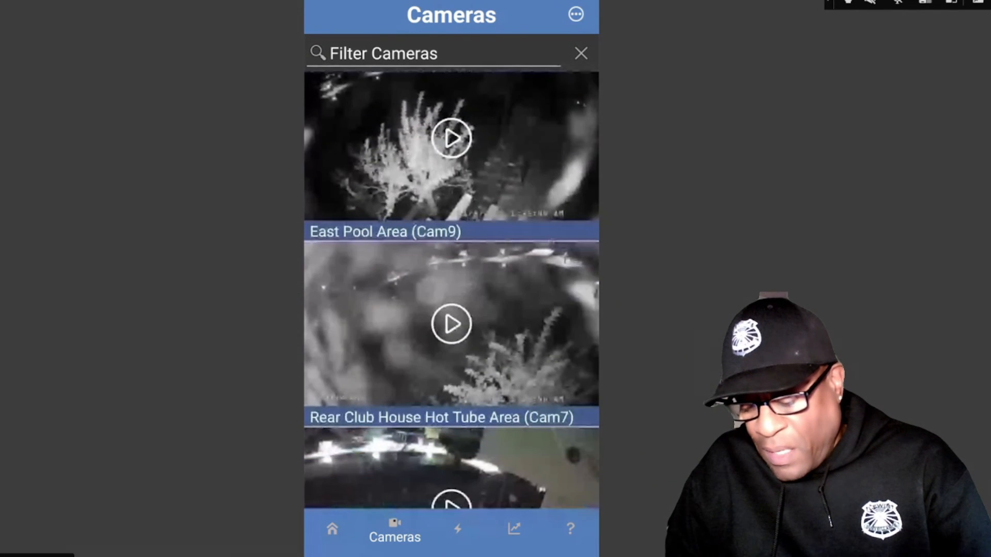
scroll(down, 3)
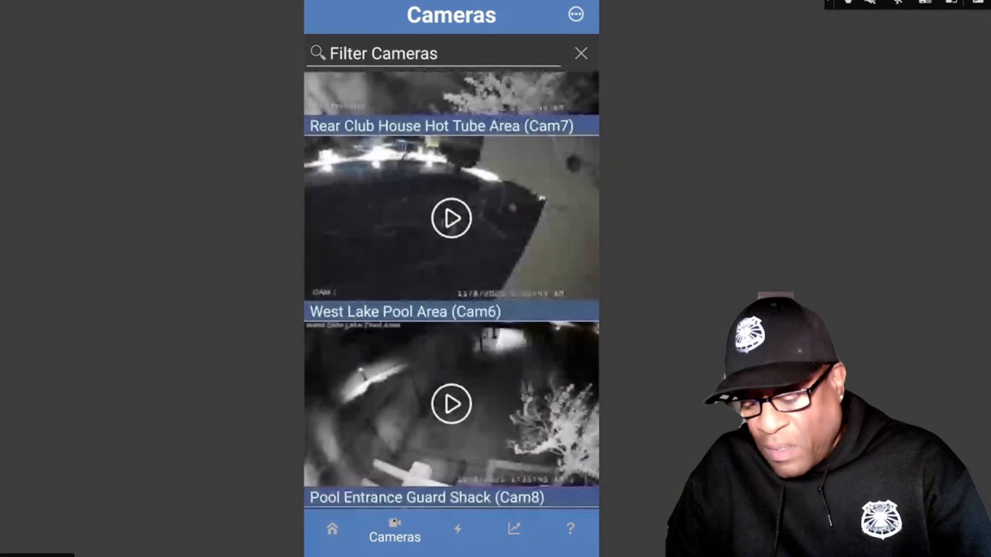
scroll(down, 3)
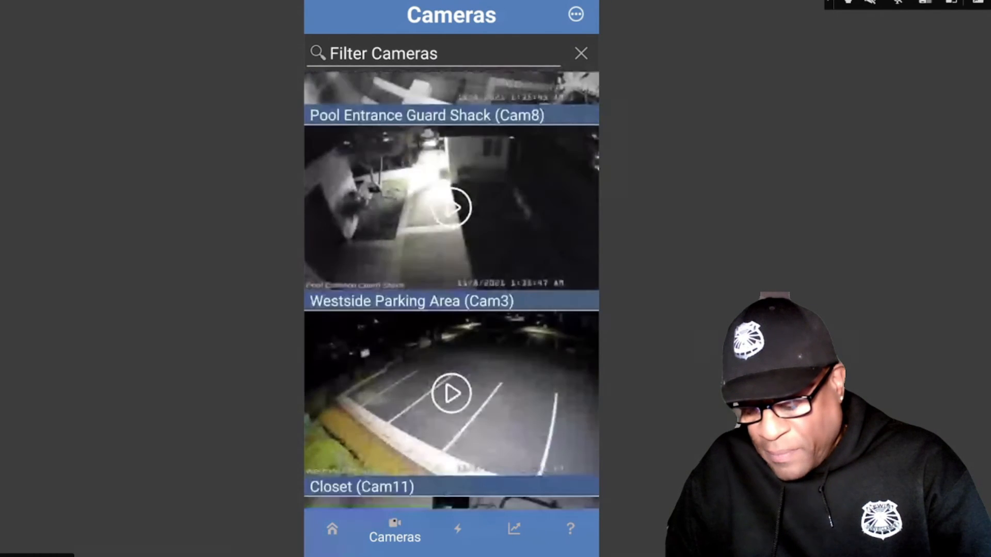
scroll(down, 3)
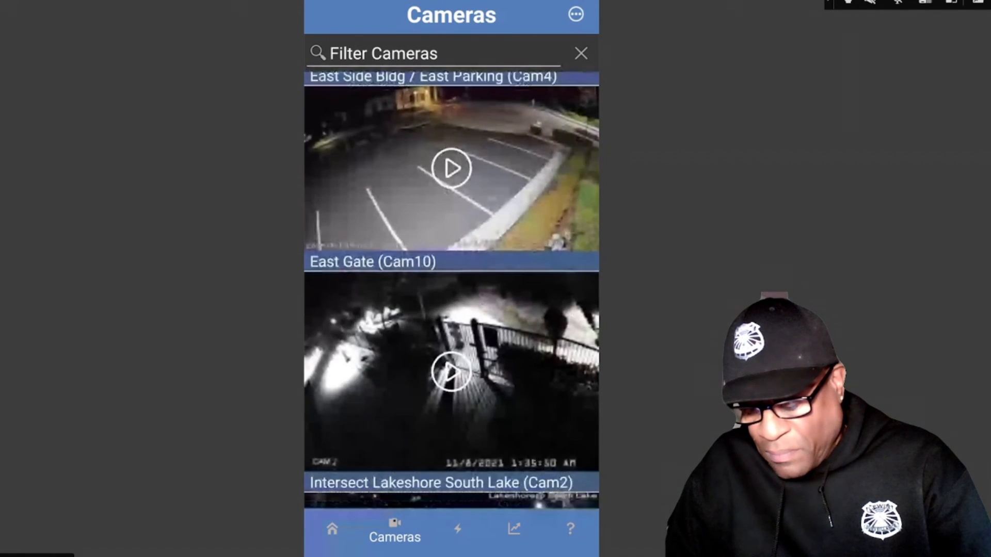
scroll(down, 3)
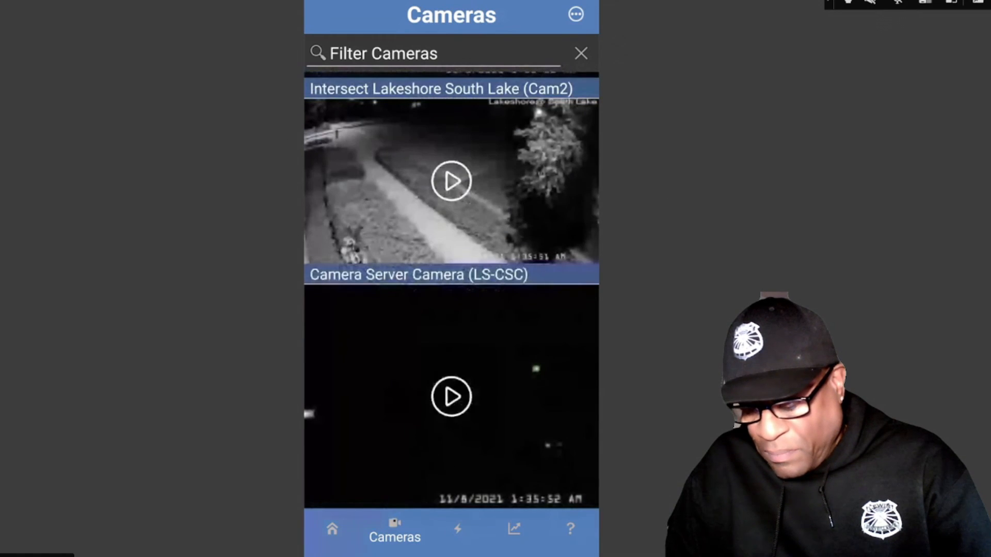
scroll(down, 3)
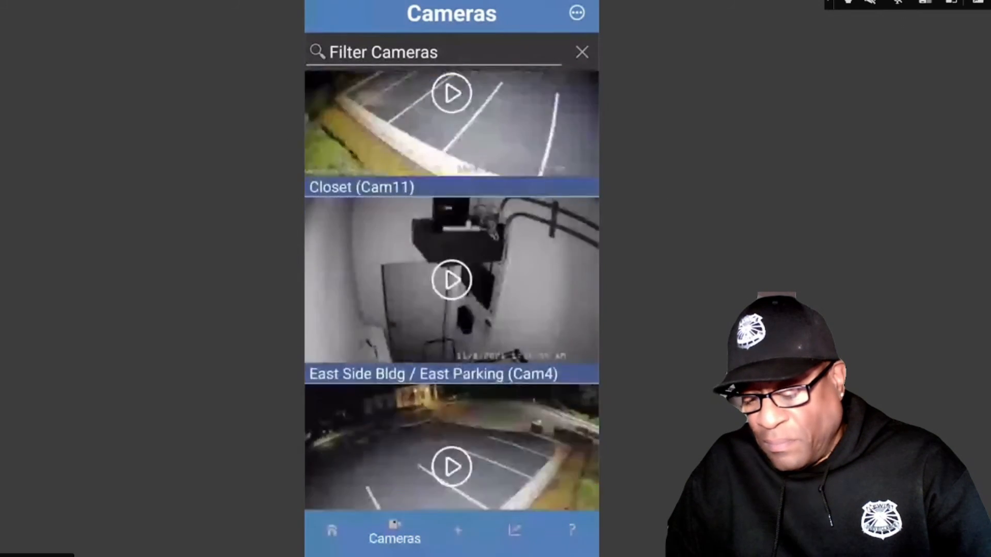
scroll(down, 3)
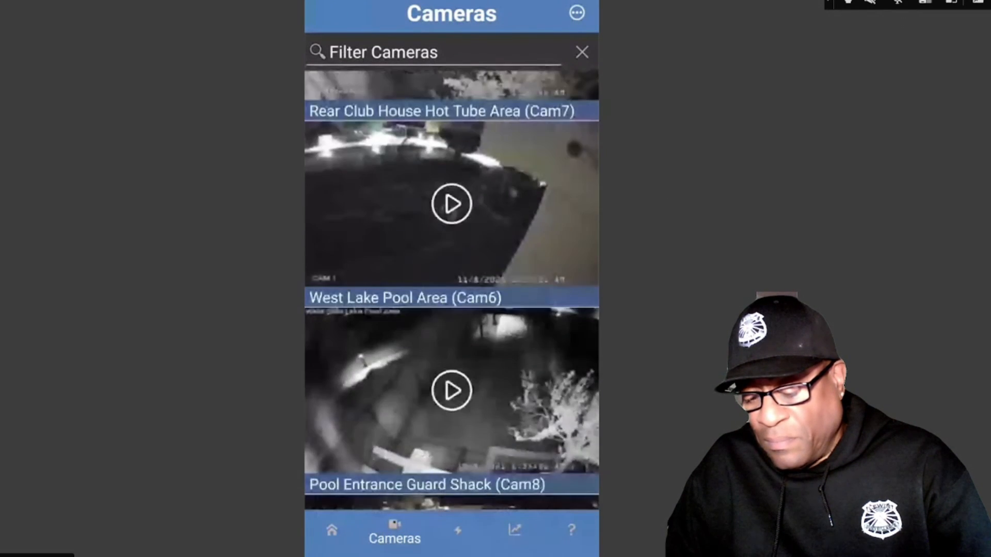